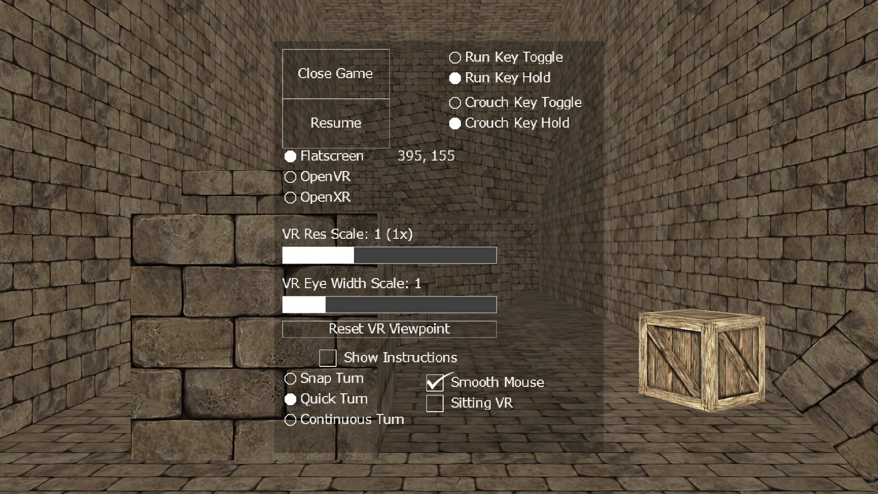
# - Face the stone block and watch the rainbow ball roll to rest beside it
pyautogui.click(336, 123)
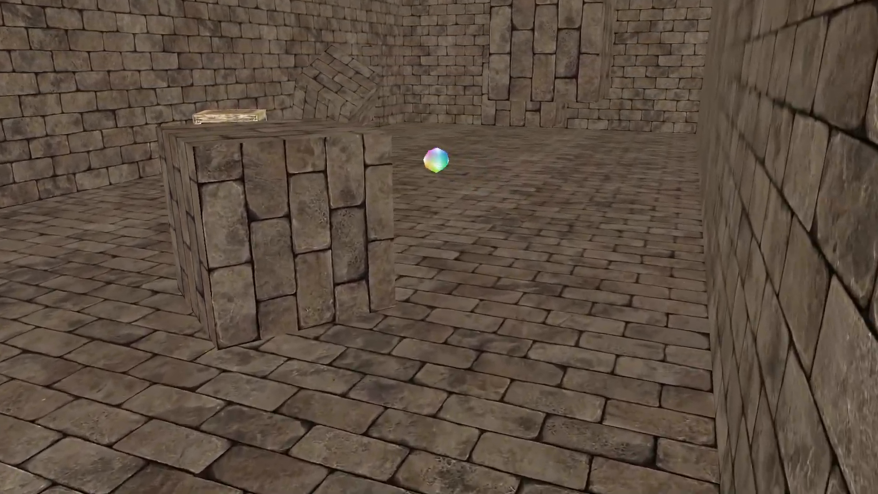